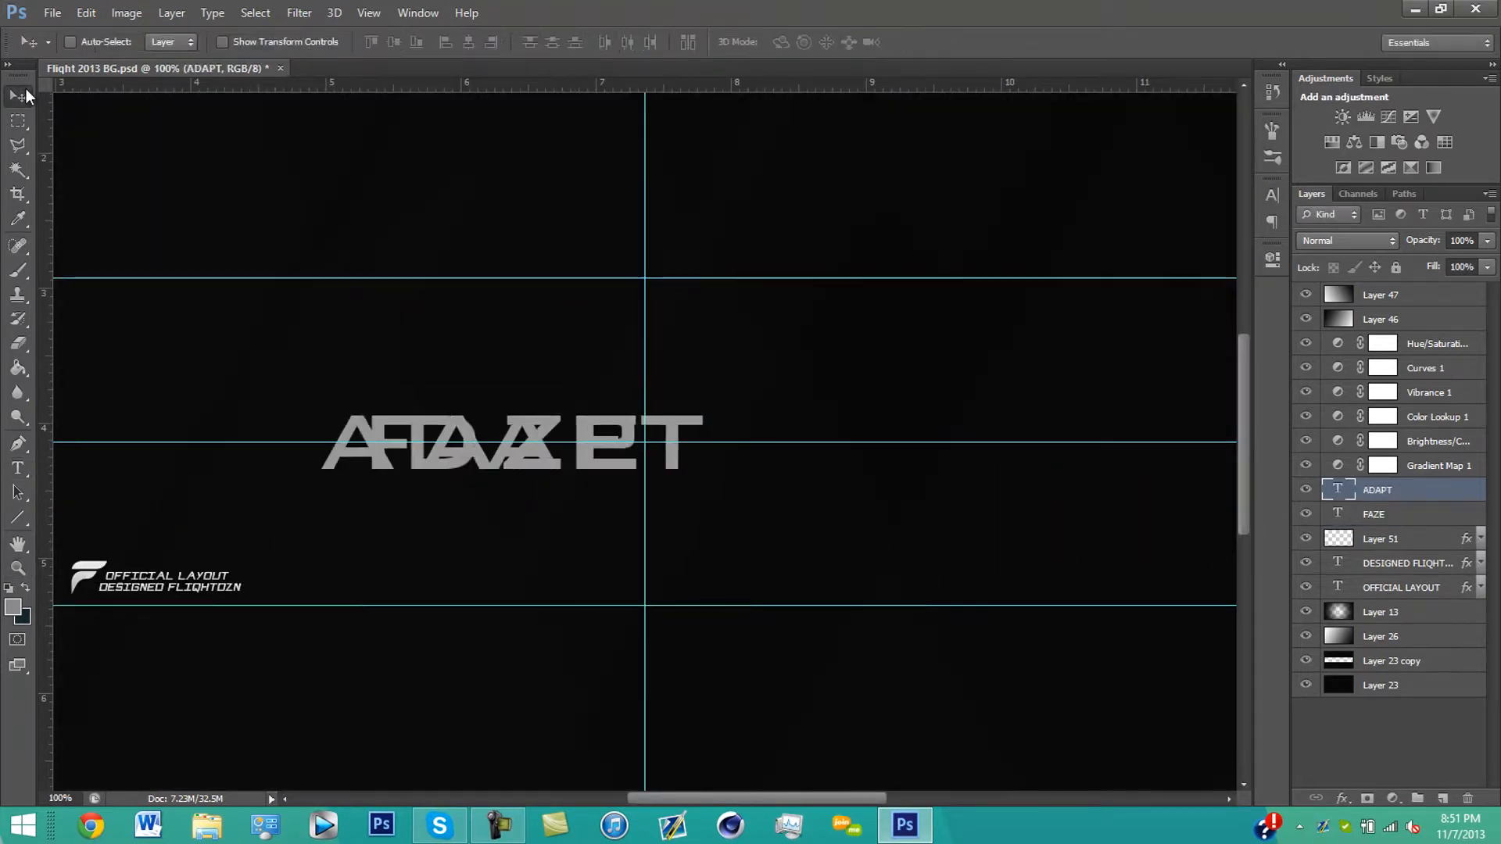
Space FAZE and ADAPT apart and fill Layer 23 with a dark blue band across the canvas
click(1374, 513)
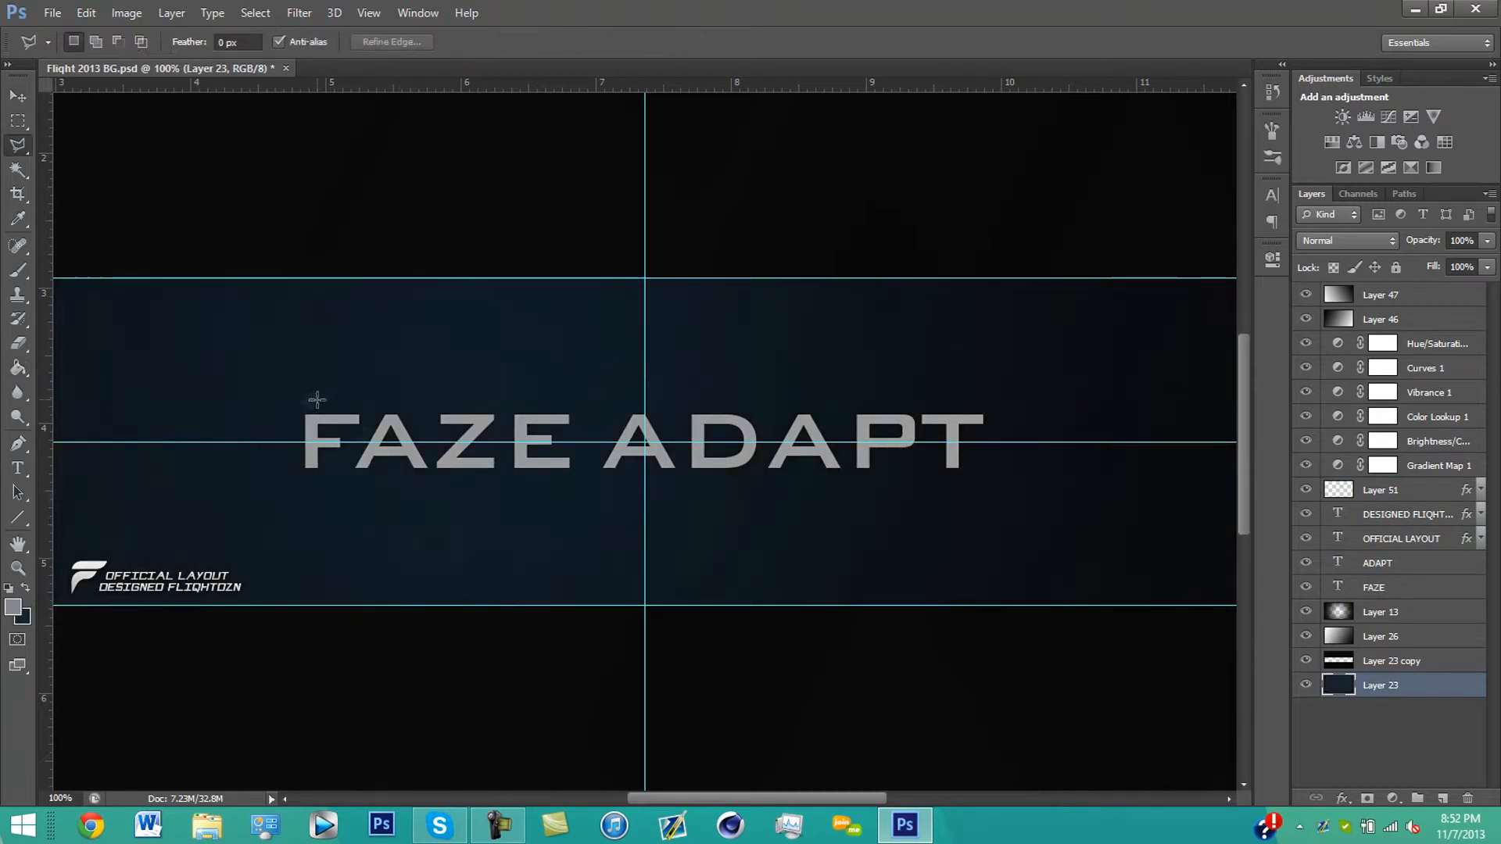
drag(305, 402, 644, 474)
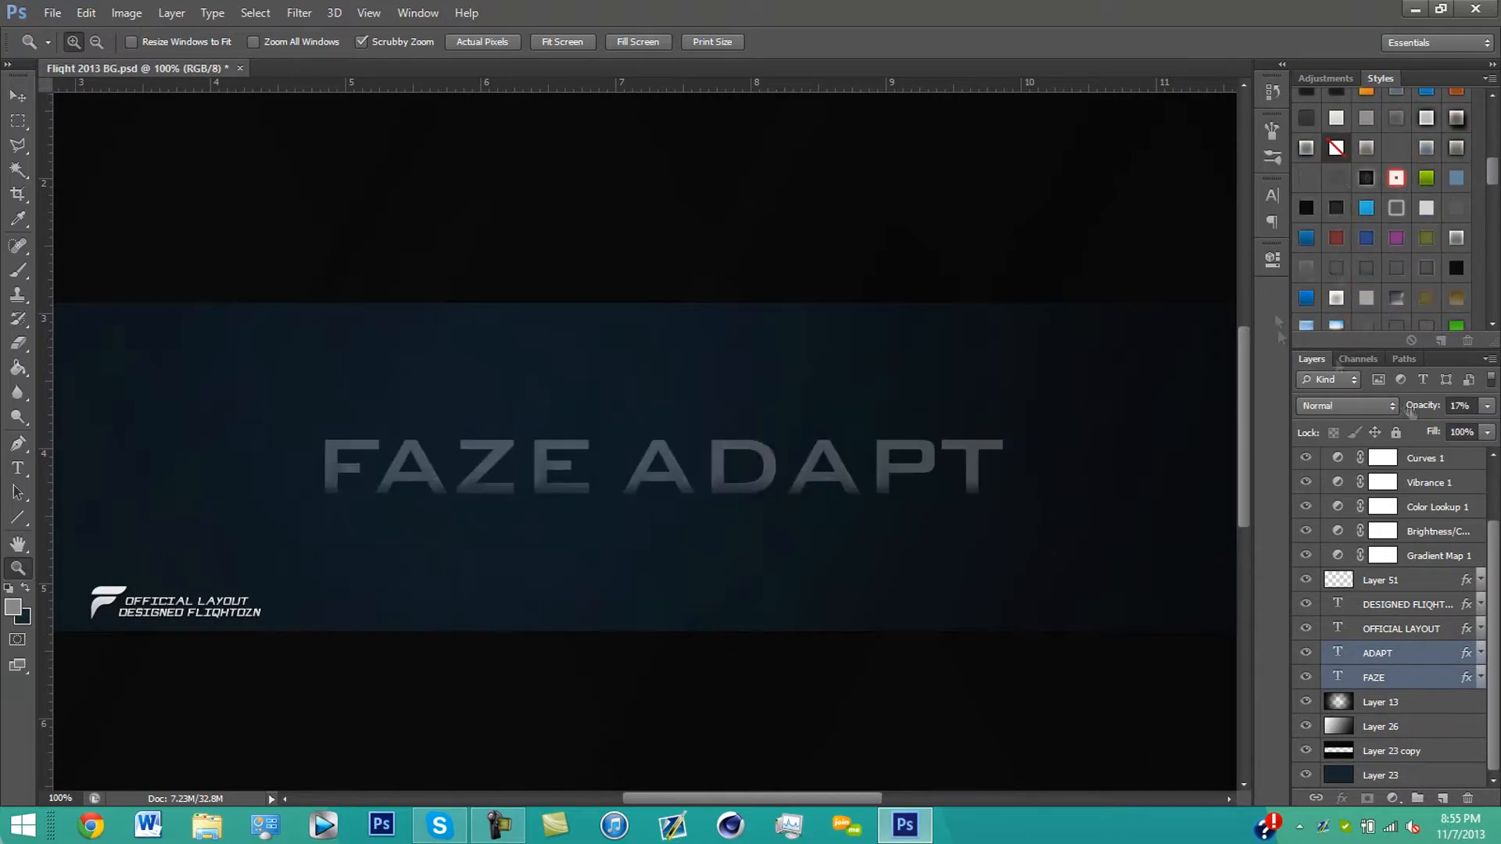
Give both title words a metallic preset style with adjusted Bevel & Emboss and Gradient Overlay
click(1366, 268)
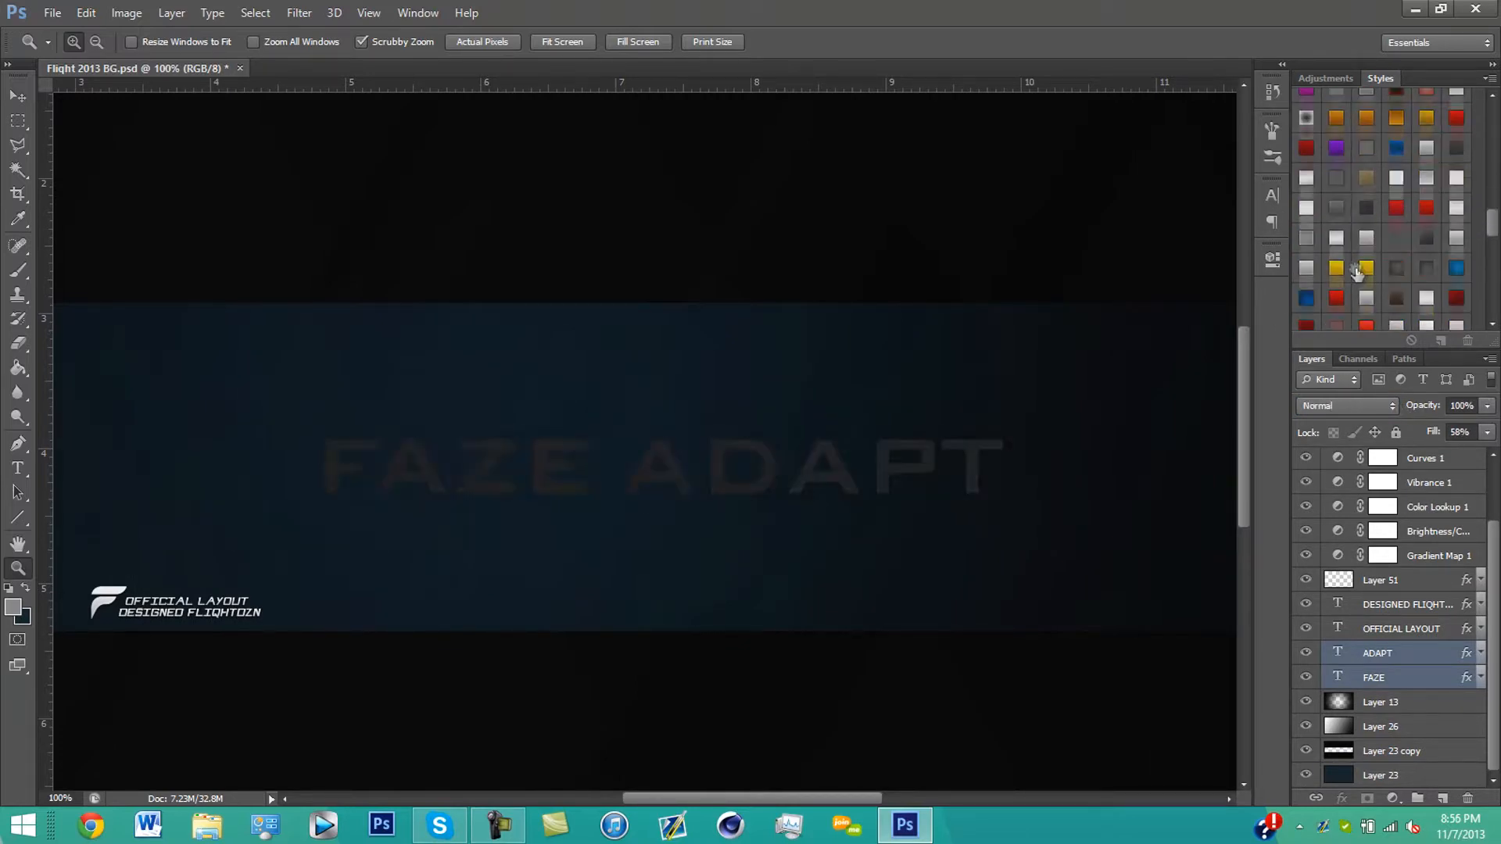
click(1302, 258)
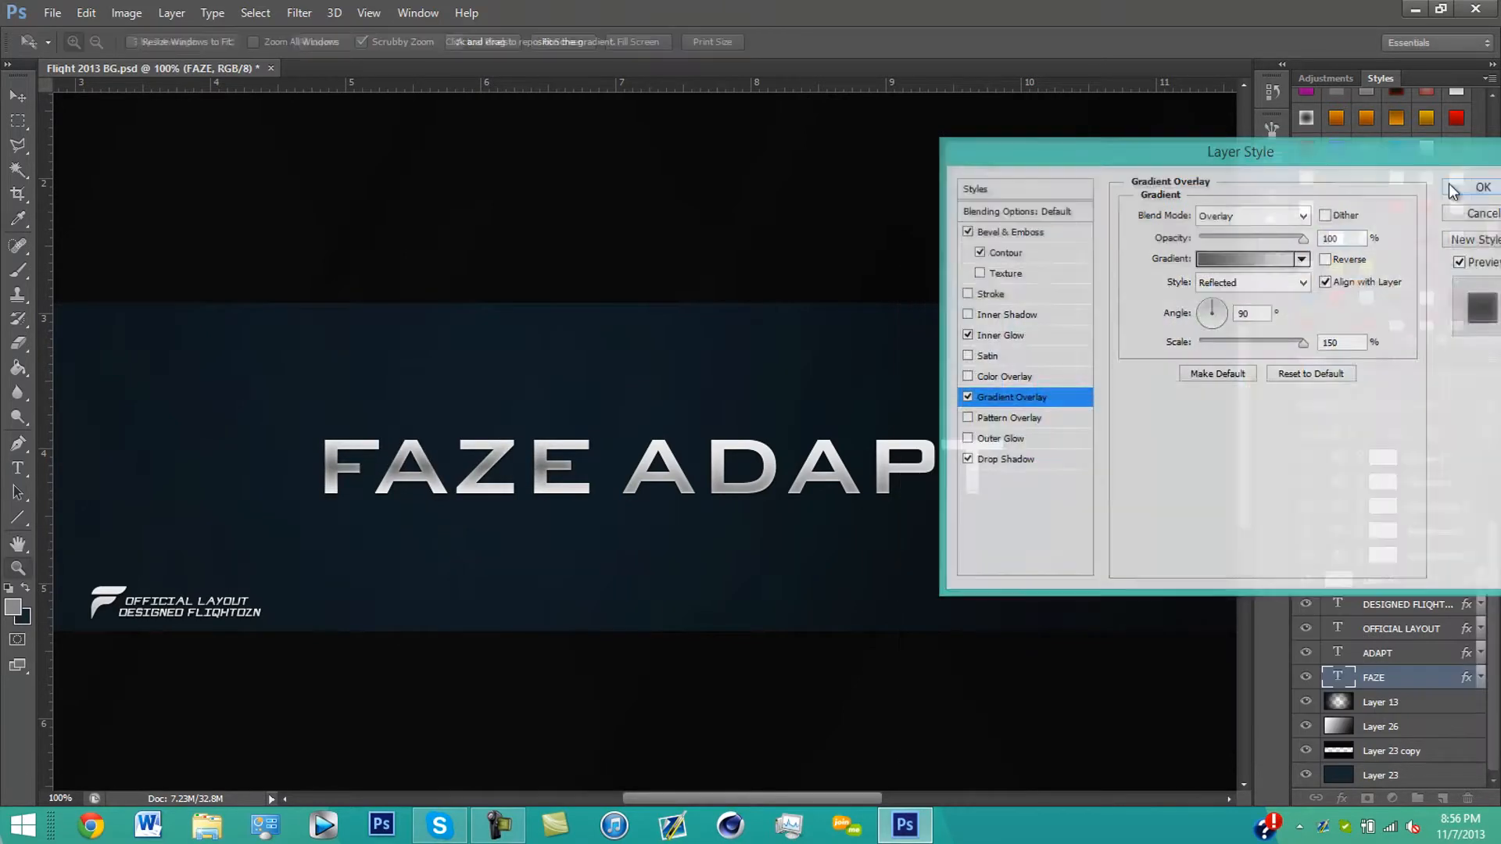
click(1483, 186)
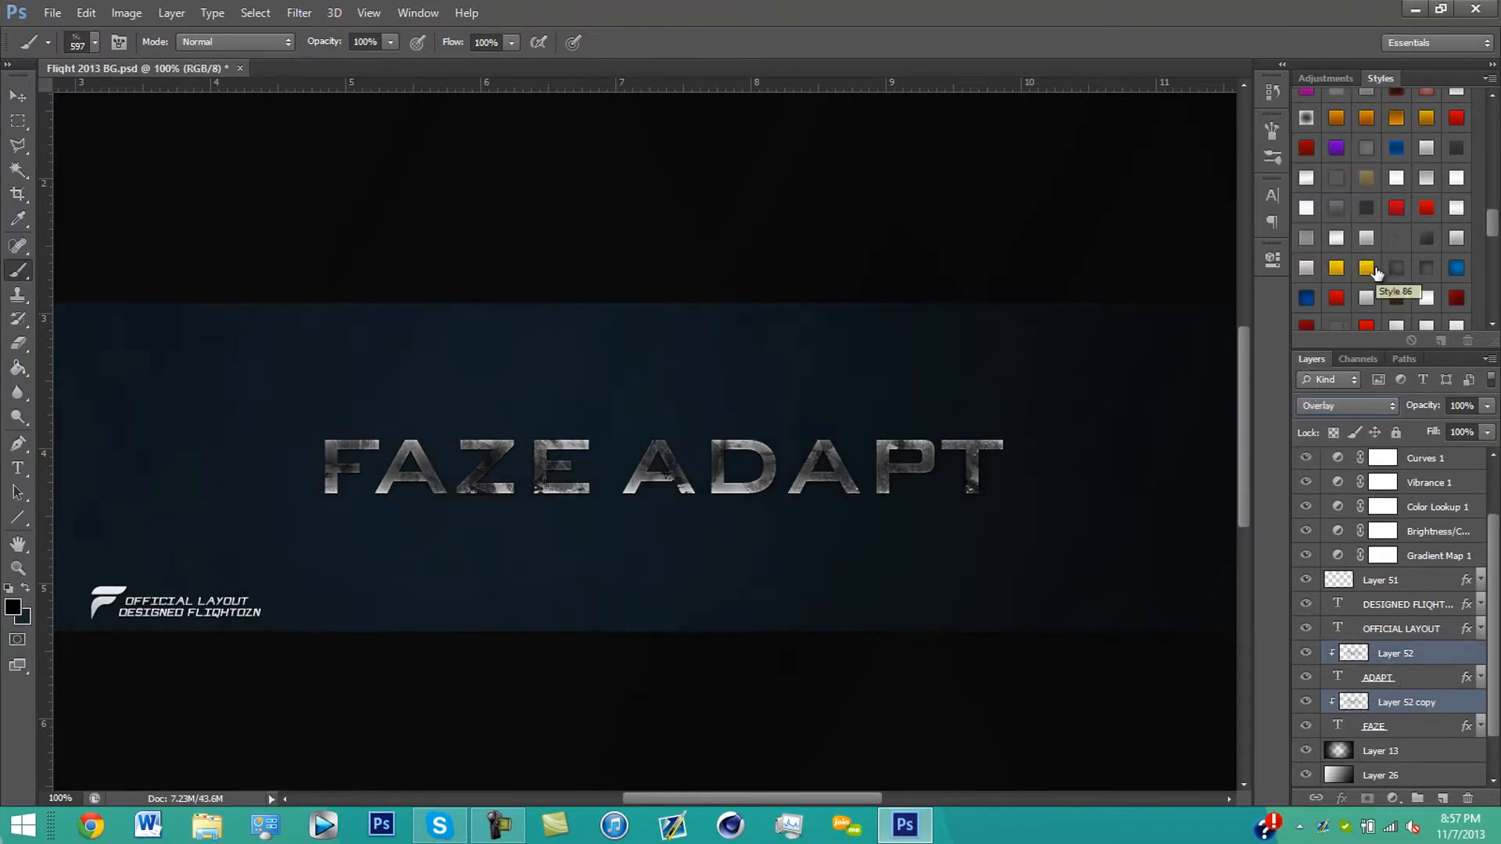
Add a new layer above the title words for the clipped Overlay grunge texture
click(1374, 725)
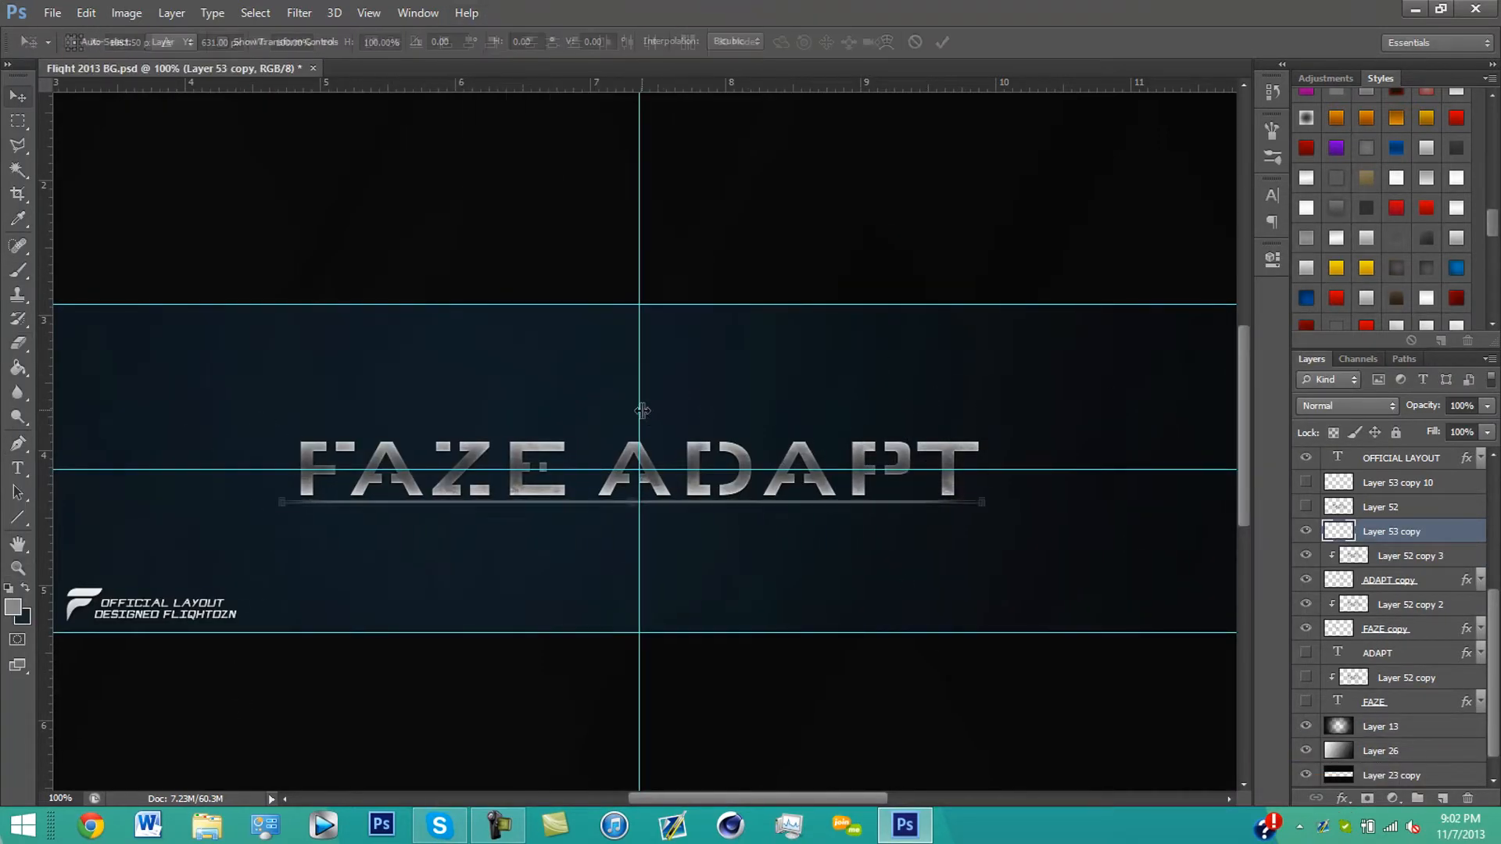
Add the spaced subtitle 'PROUD MEMBER OF FAZE CLAN' above the title with a thin line beneath
click(15, 470)
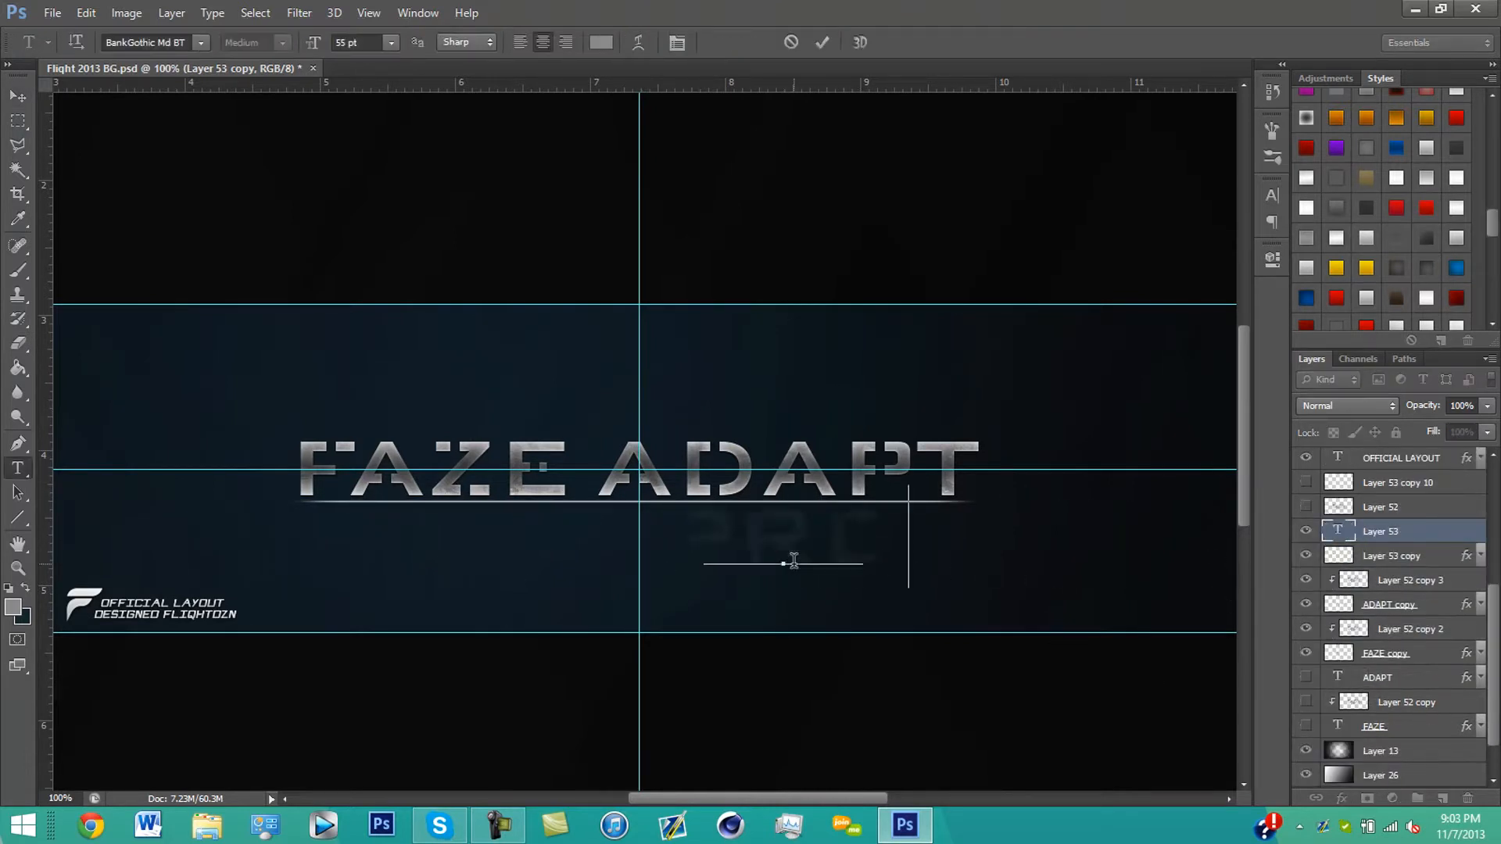
text(PROUD MEMBER OF FAZE CLAN)
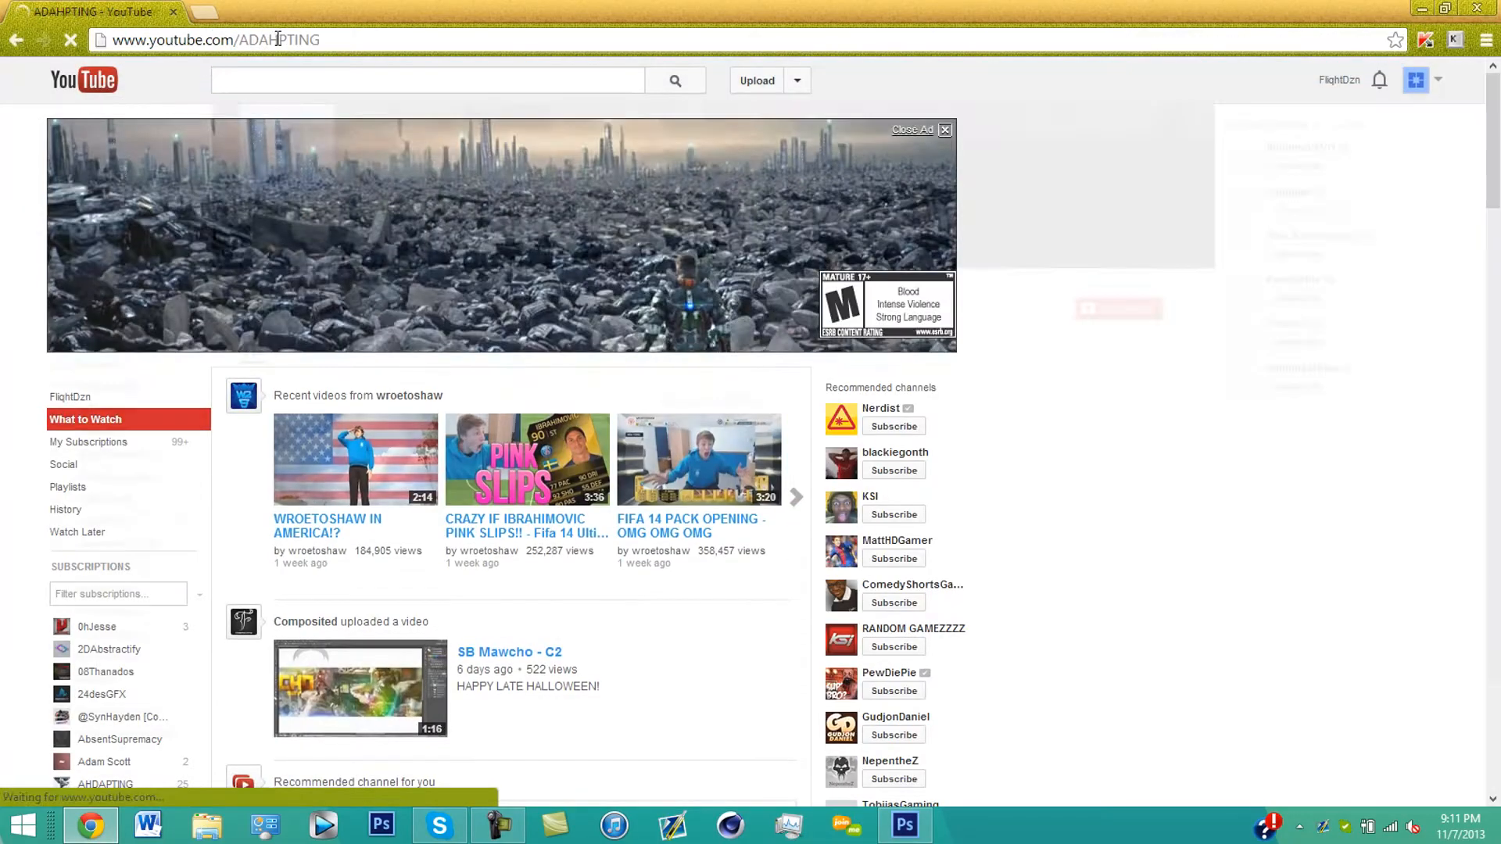
click(903, 825)
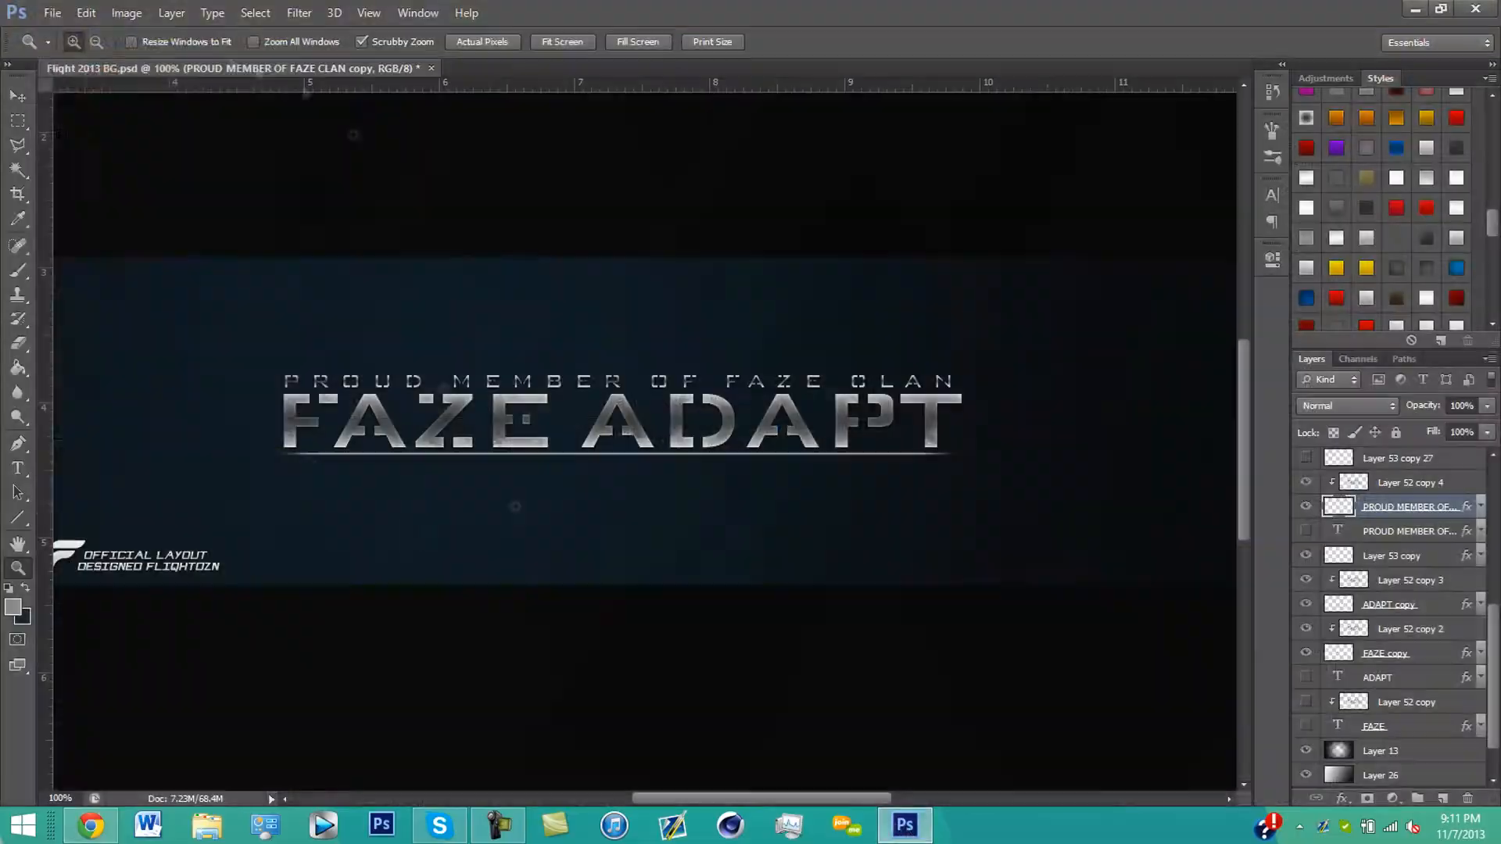
Bring the sponsor logos into the banner for the framed metallic badge under the title
click(622, 67)
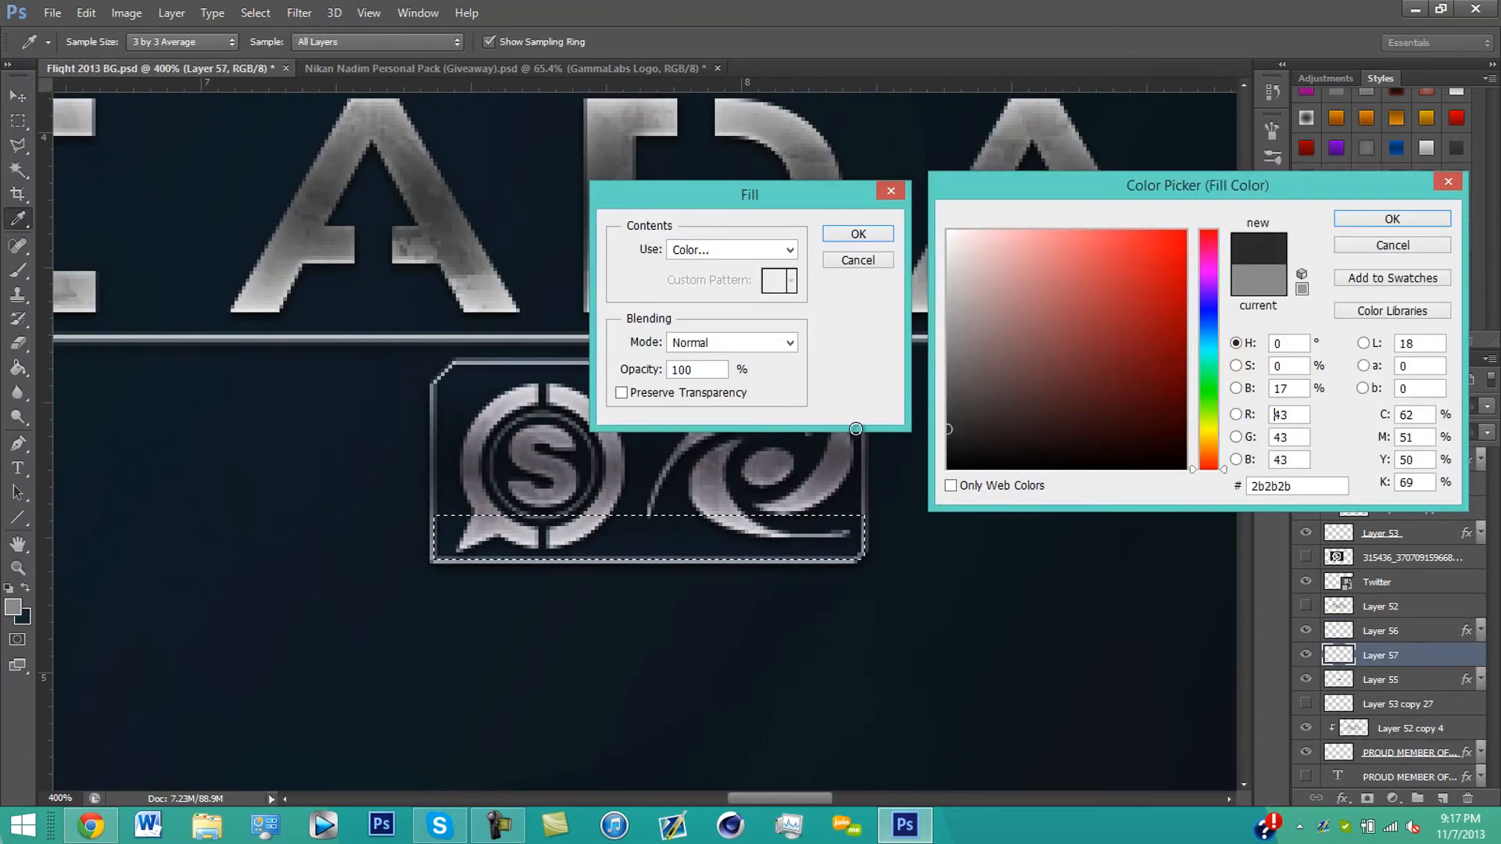
Add the code caption 'CODE "FAZ" FOR DISO' in the badge's dark grey #2b2b2b base strip
click(855, 233)
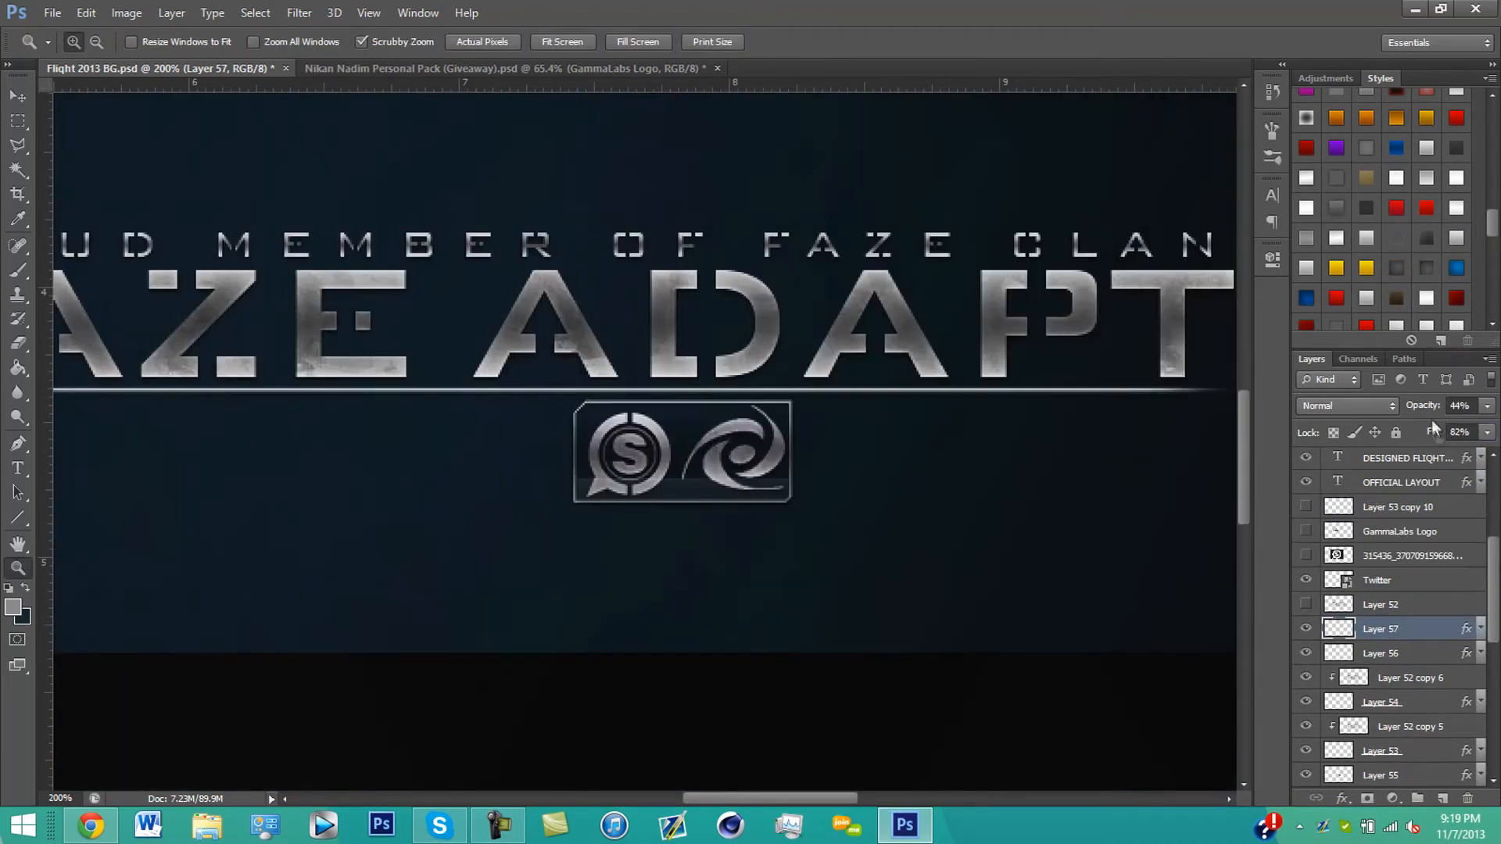
text(CODE "FAZ" FOR DISO)
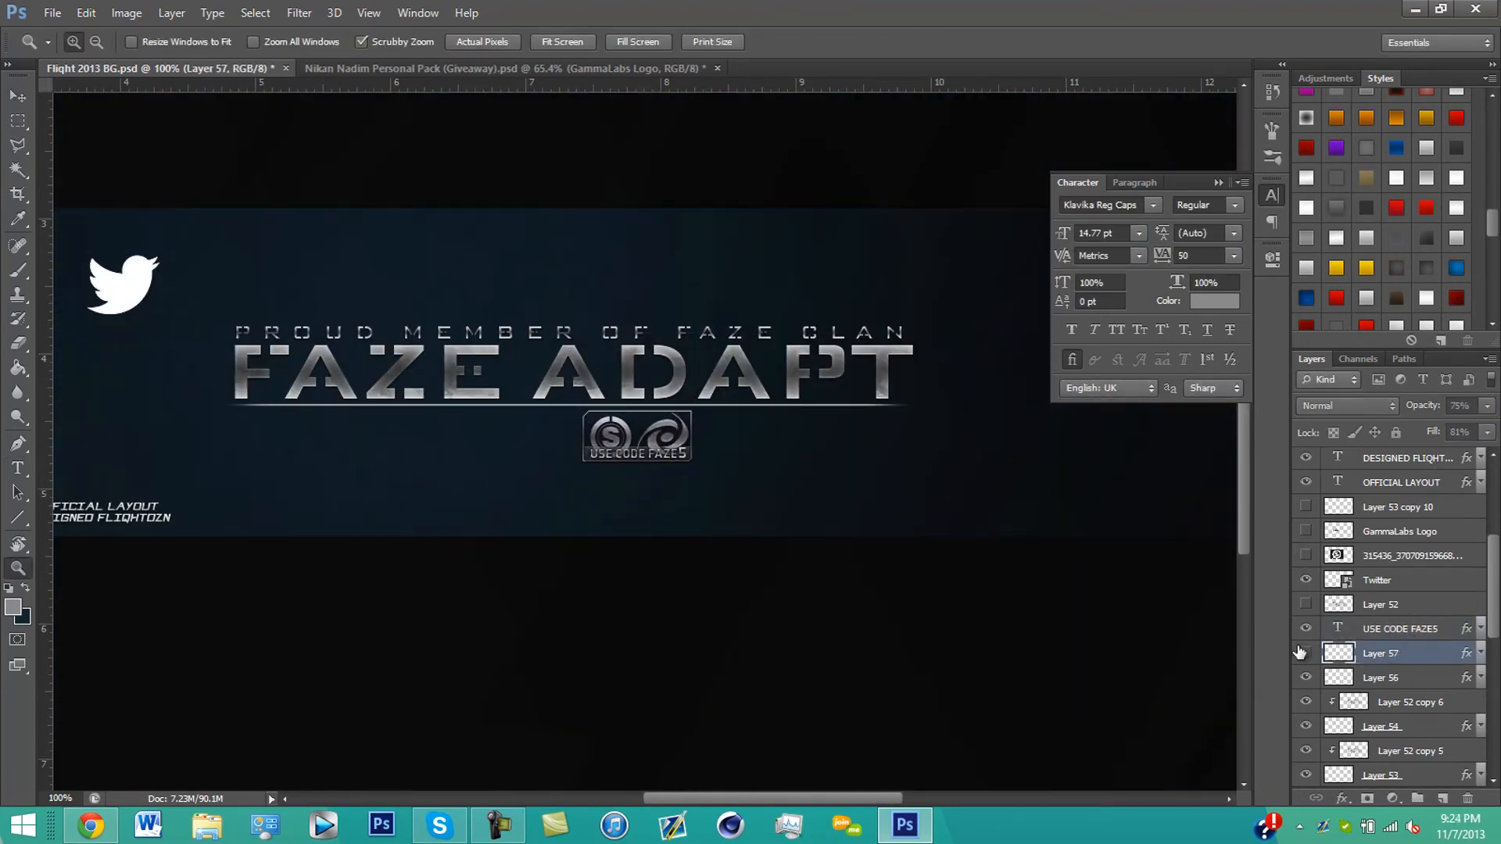
click(1398, 629)
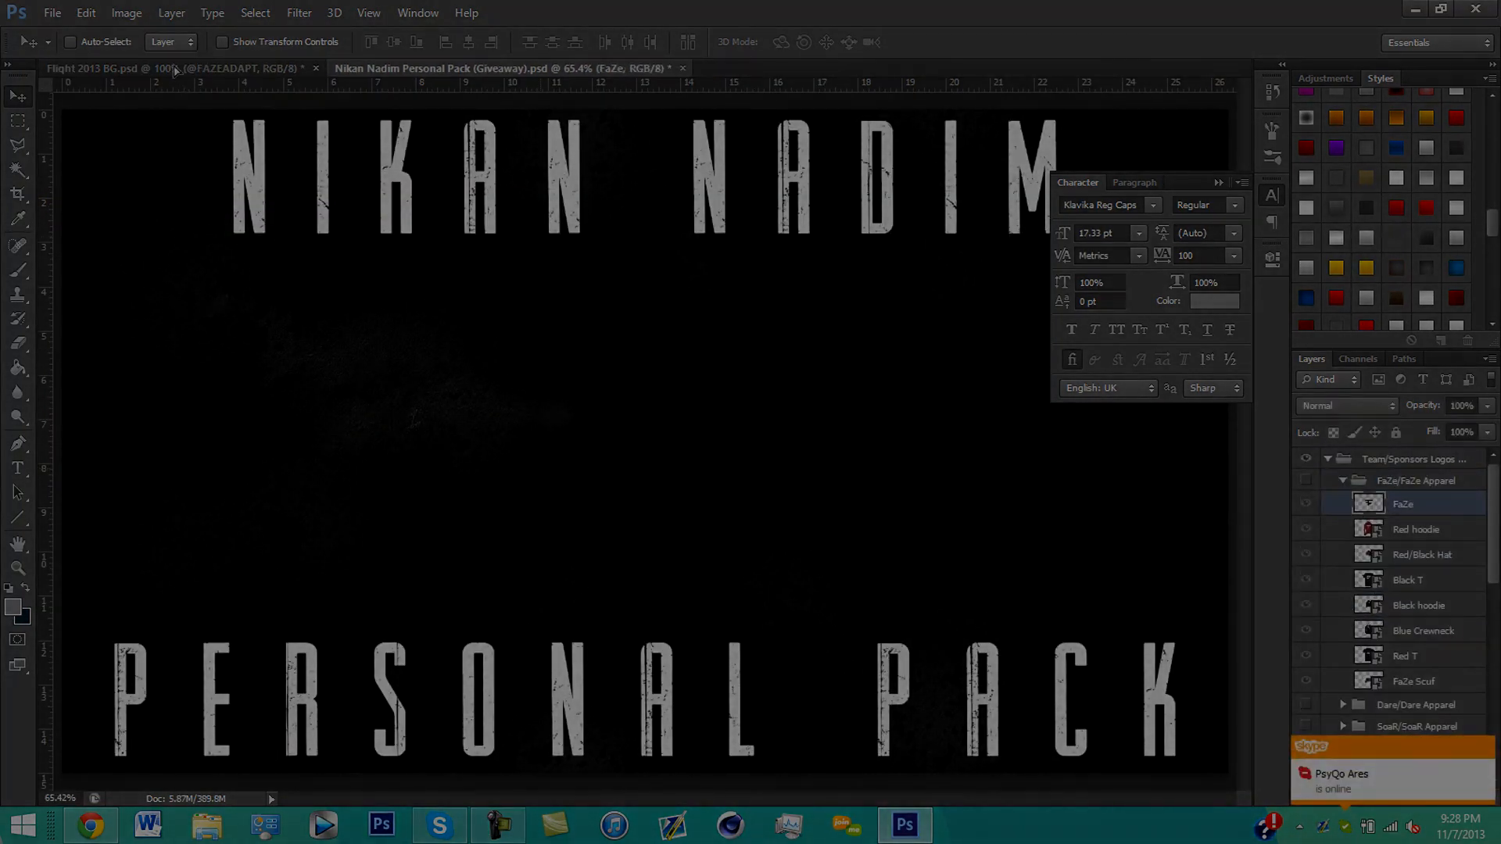
click(114, 67)
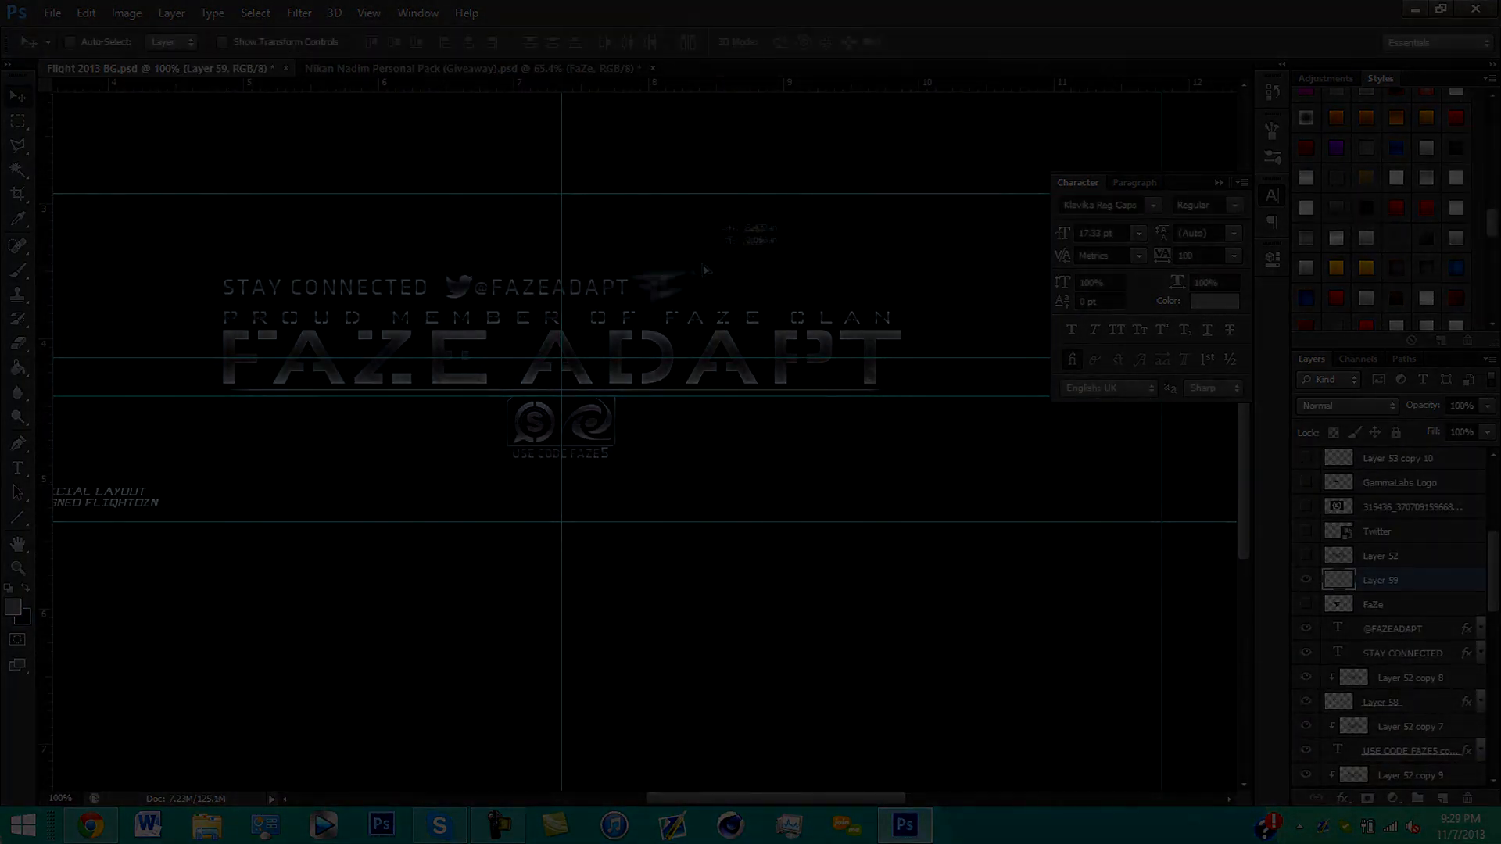